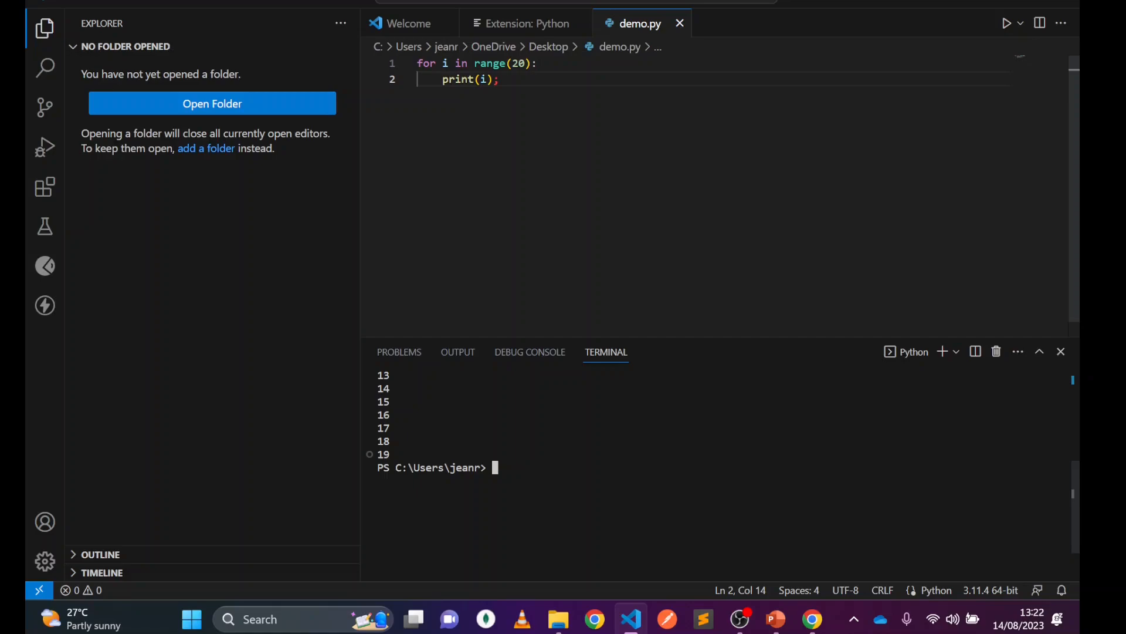
Step: Close the demo.py script and the Python extension details page
left_click(527, 23)
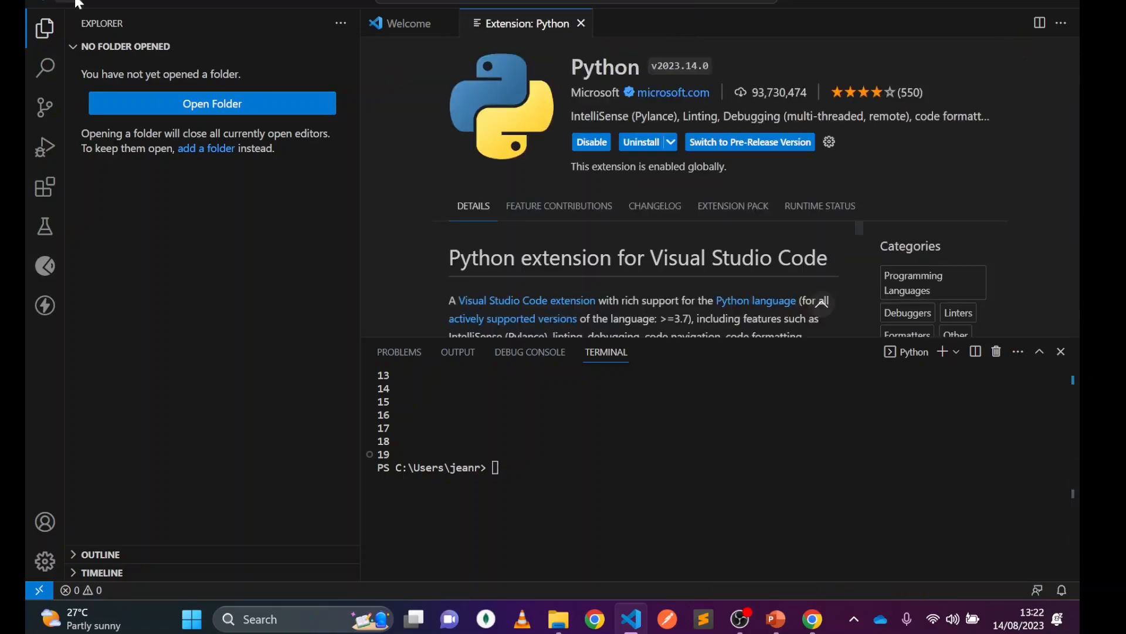
mouse_move(581, 23)
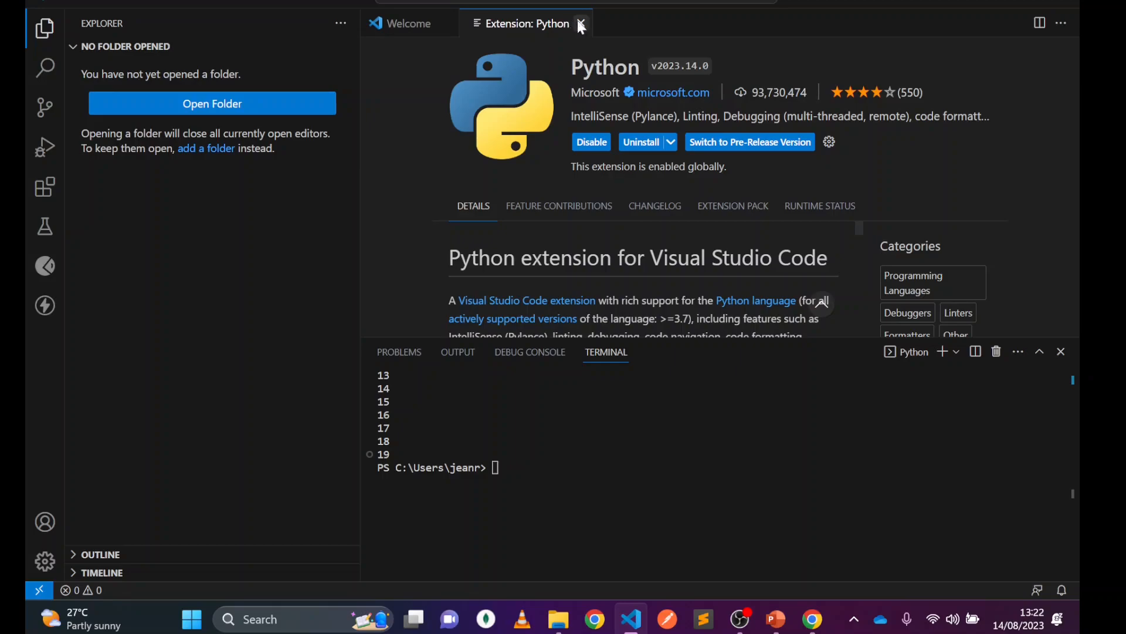
left_click(582, 23)
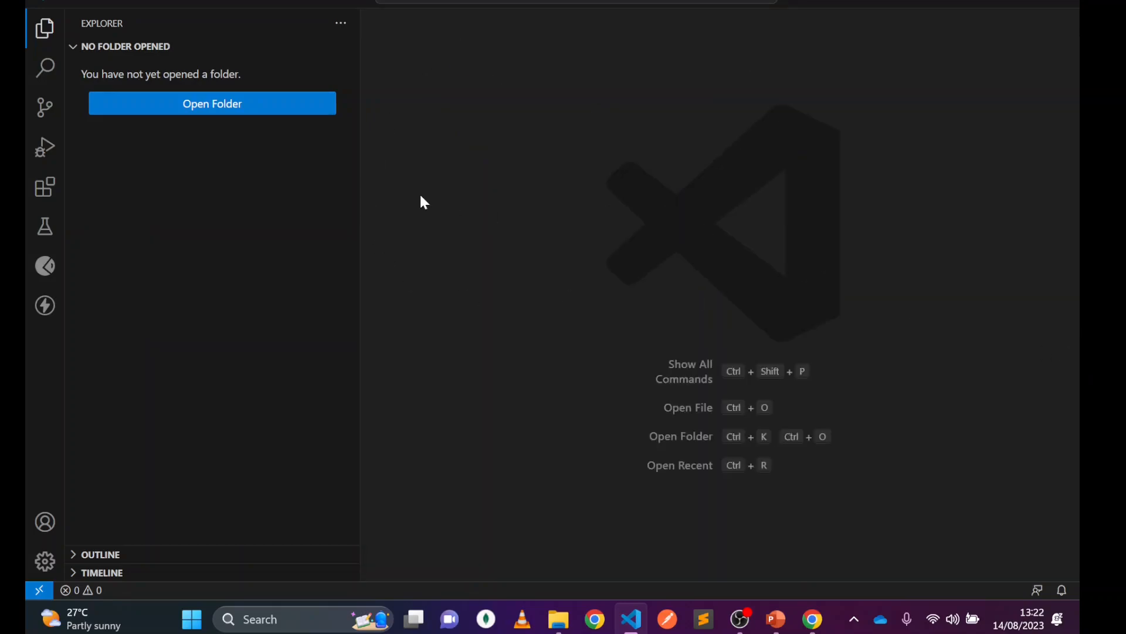
Step: Open Desktop/DjangoProjects/myDjangoProject1 as the workspace folder via Open Folder
left_click(22, 7)
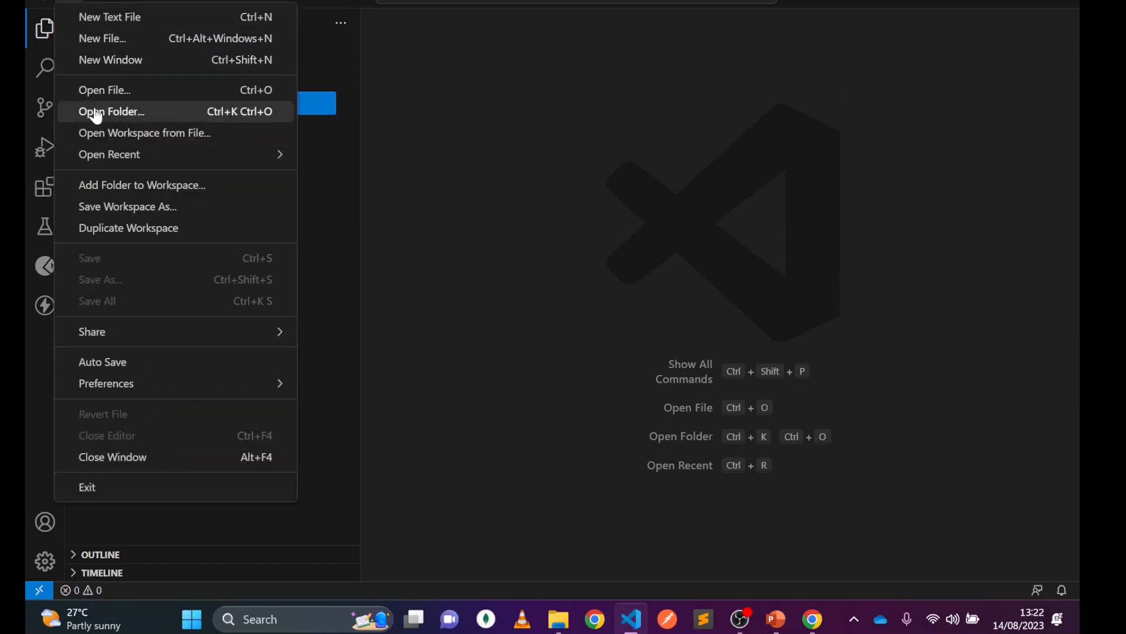
left_click(112, 112)
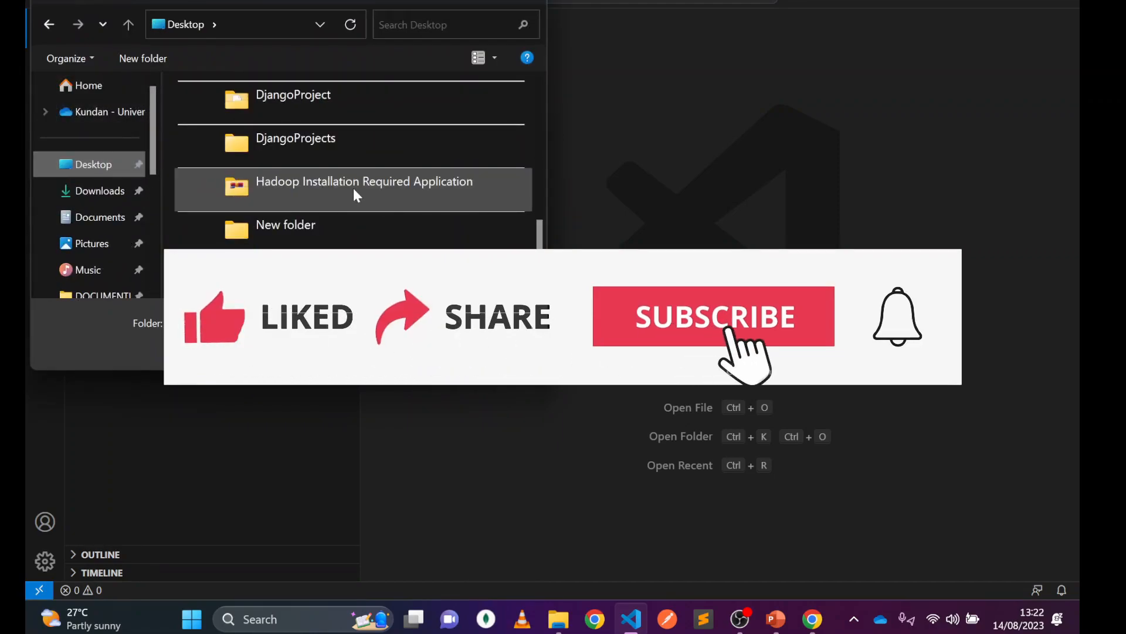
double_click(295, 138)
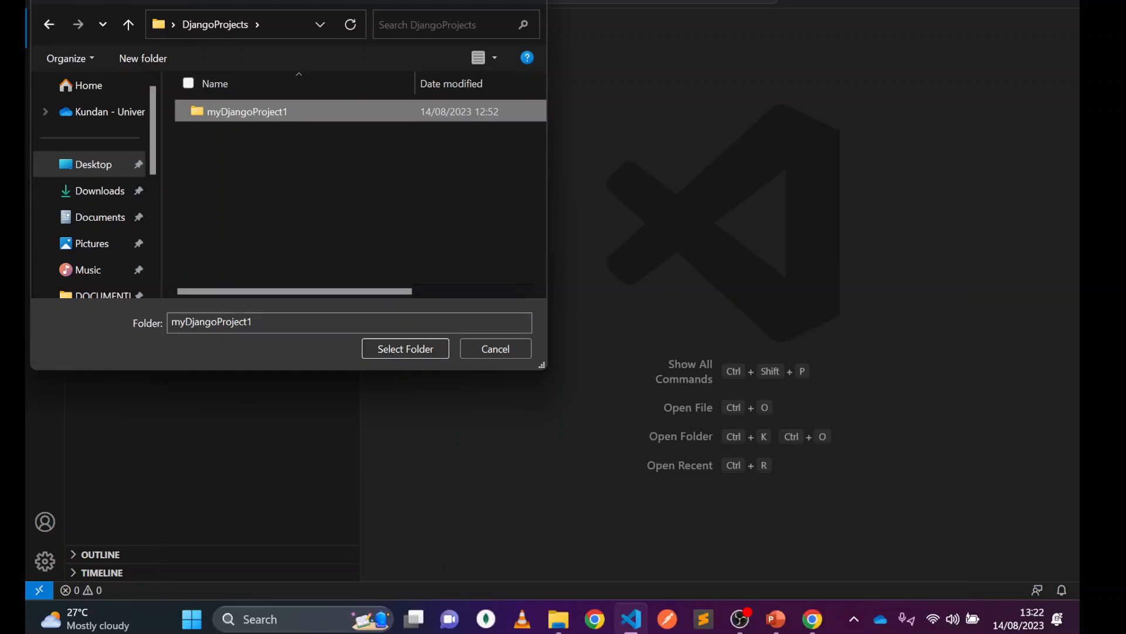
mouse_move(308, 190)
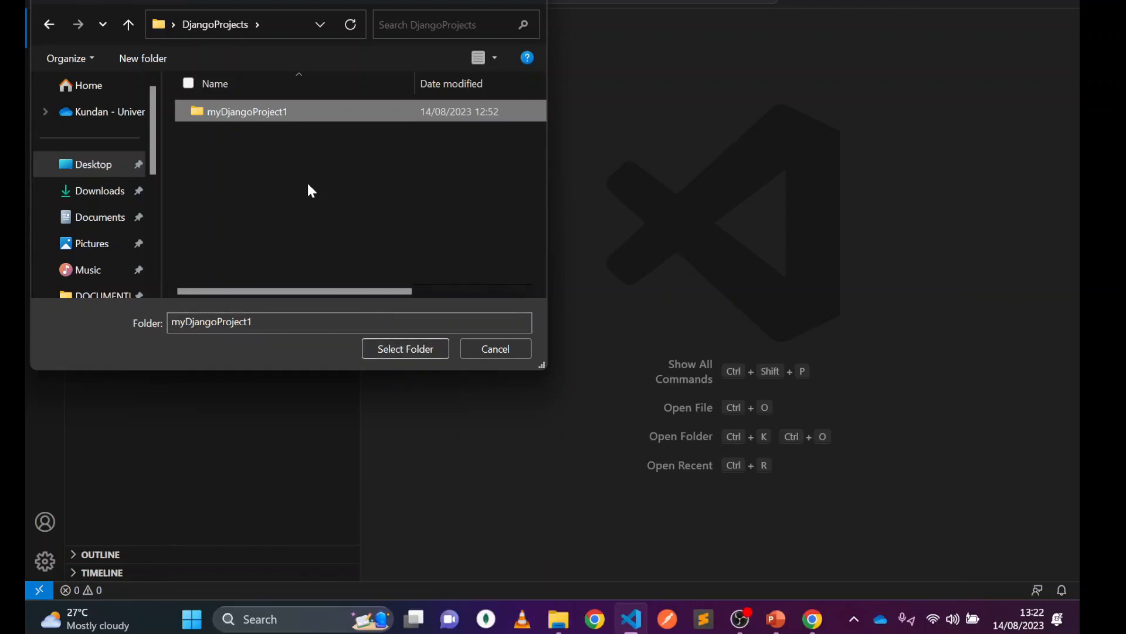
left_click(404, 348)
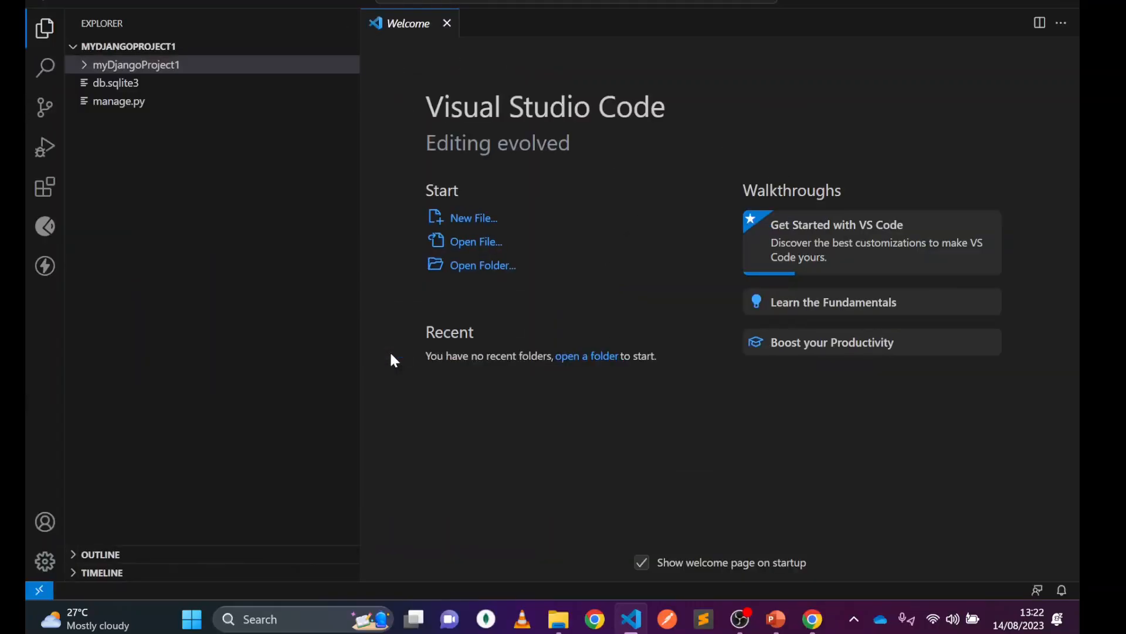
Step: Toggle the project tree, ending with the inner myDjangoProject1 package expanded
left_click(135, 64)
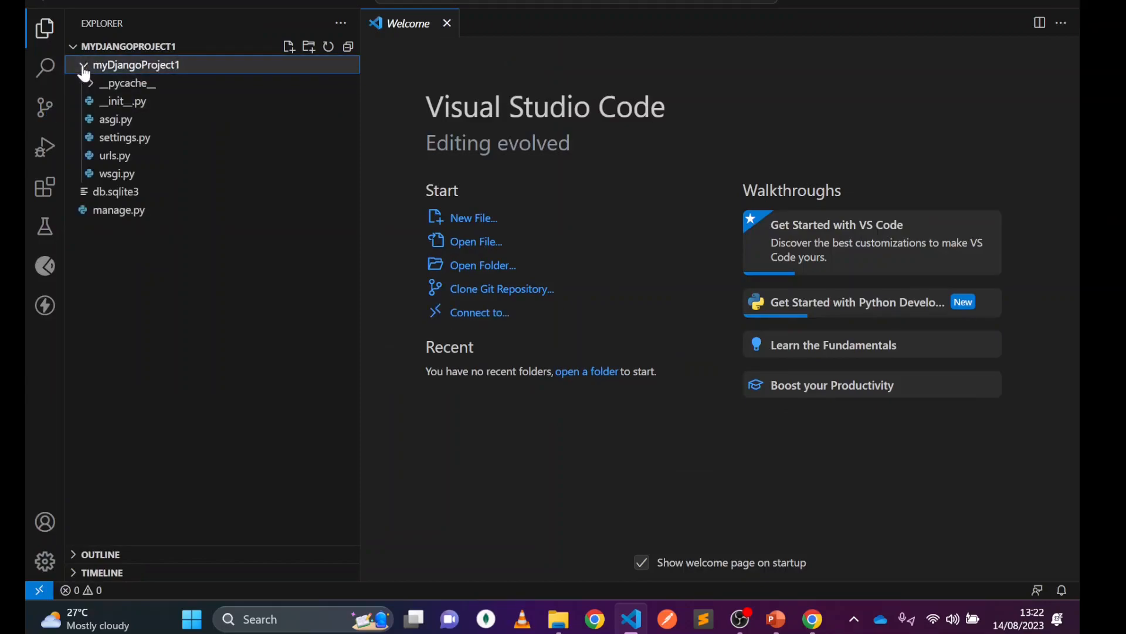
left_click(84, 64)
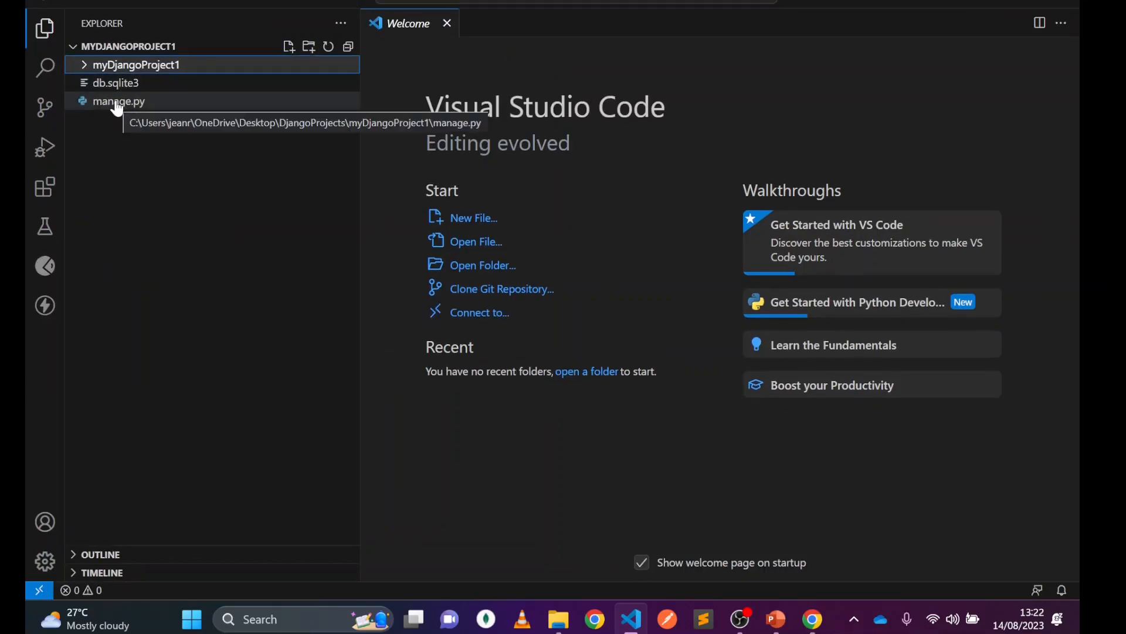
left_click(137, 64)
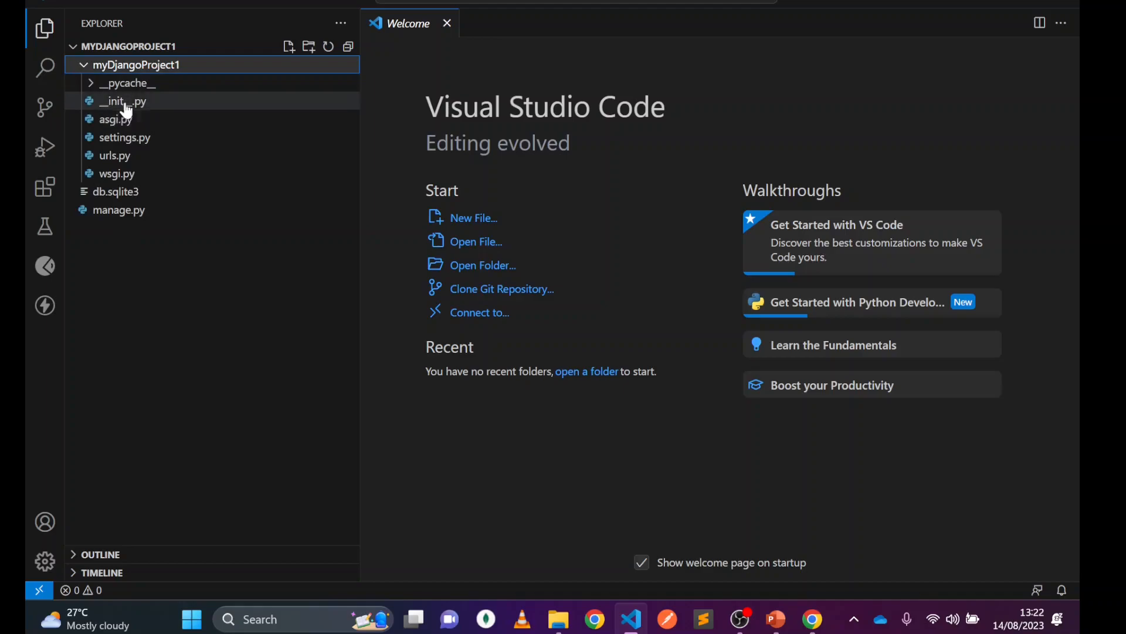
left_click(128, 46)
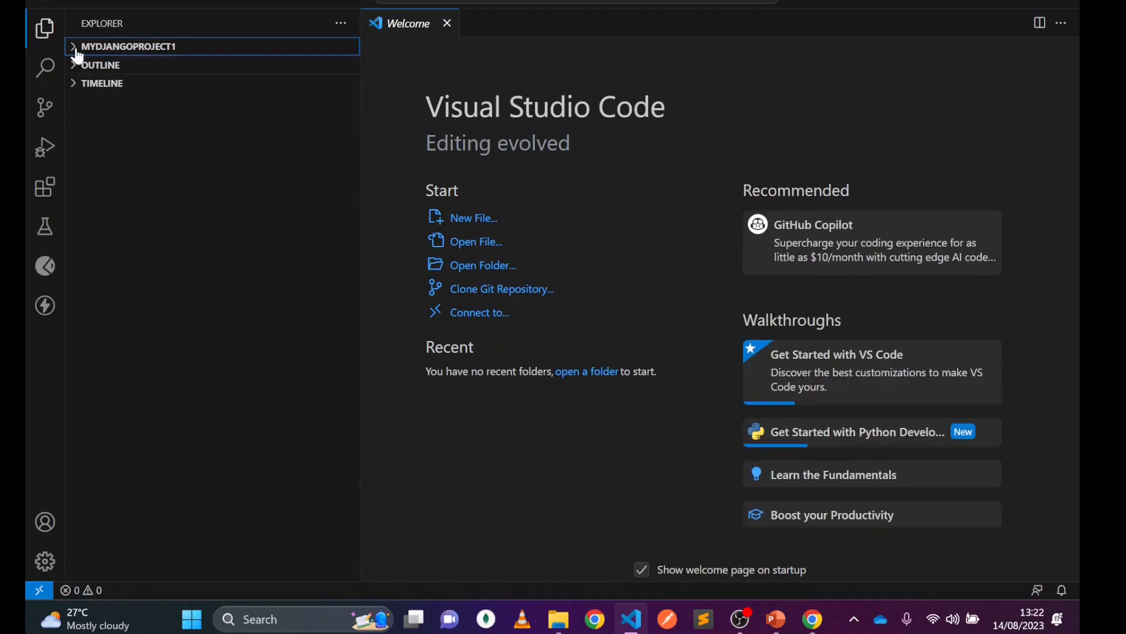
left_click(128, 46)
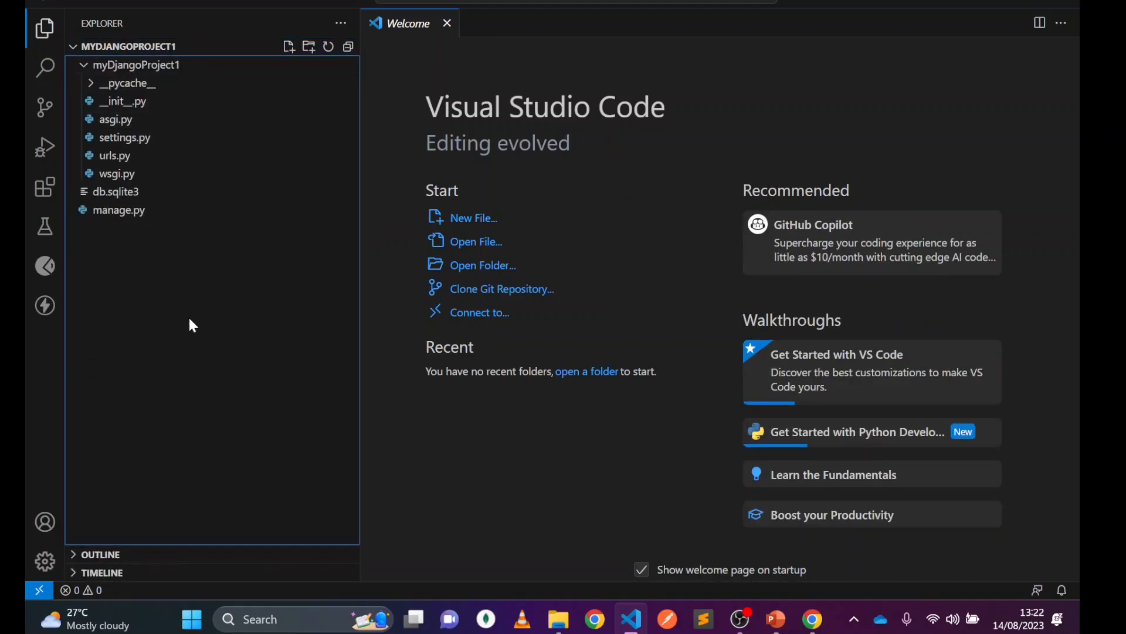
mouse_move(231, 366)
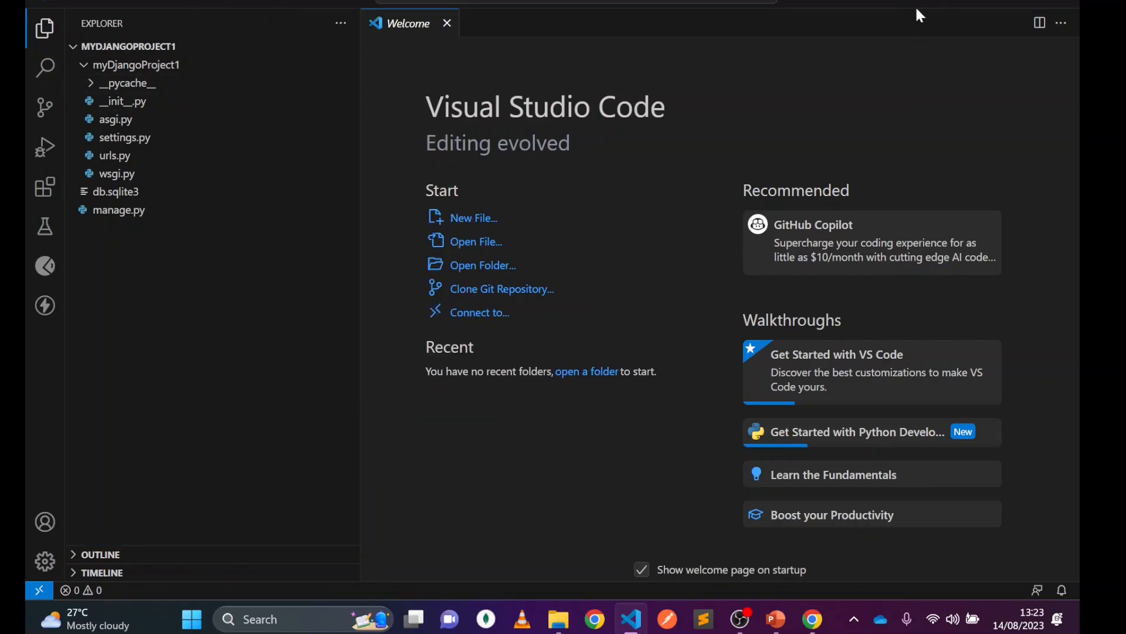
mouse_move(913, 11)
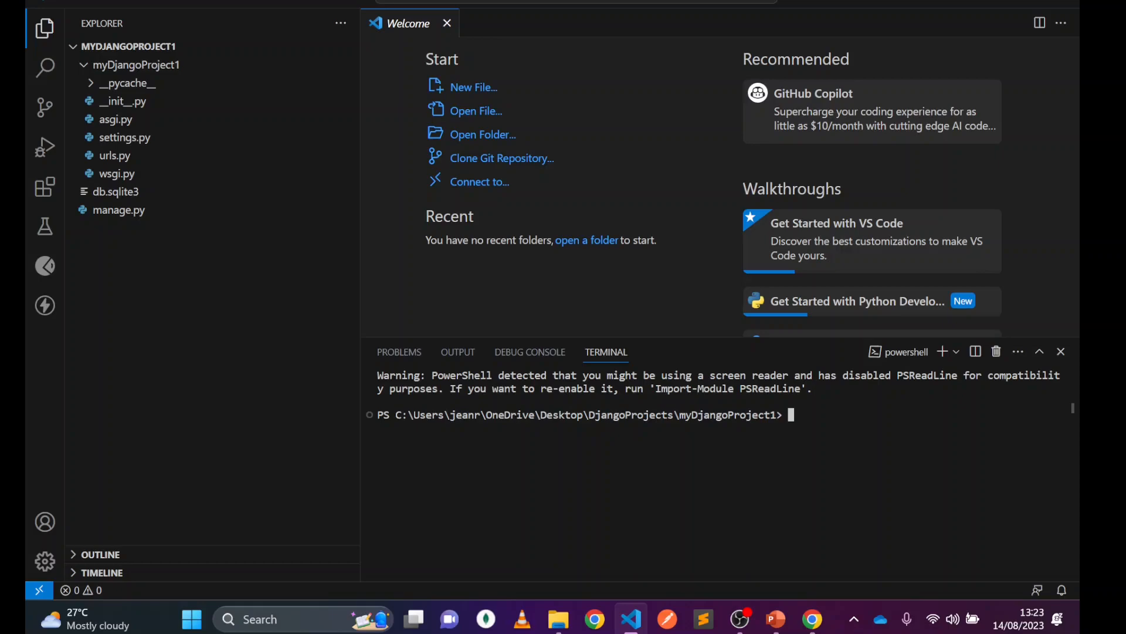
Step: Run 'python manage.py runserver' in the terminal to serve at 127.0.0.1:8000
type("python manage")
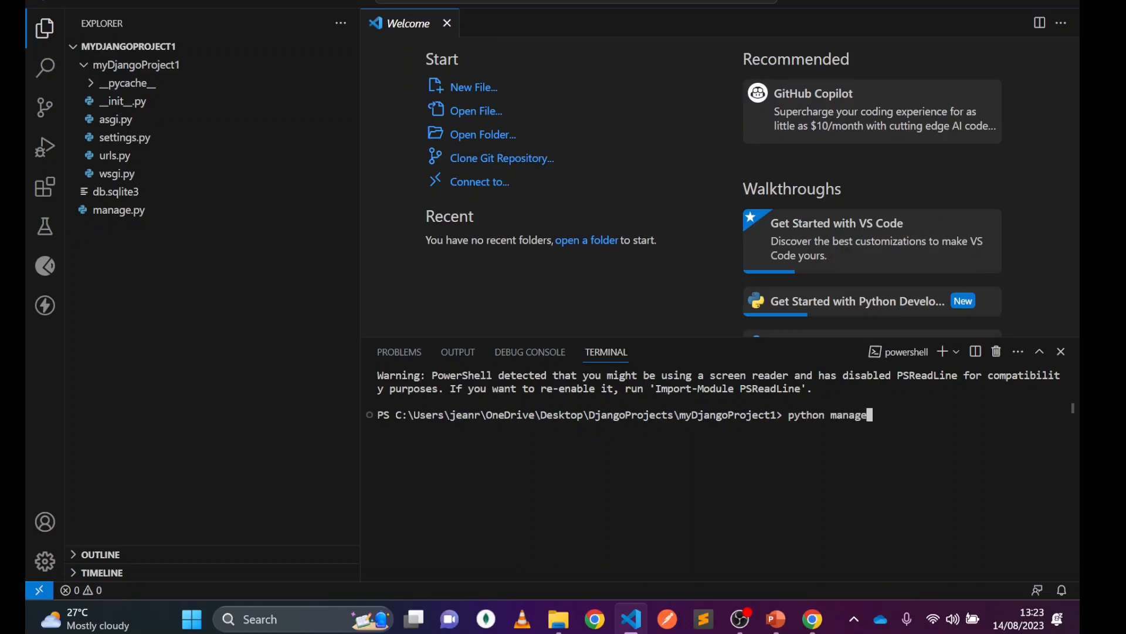
type(".py runserver")
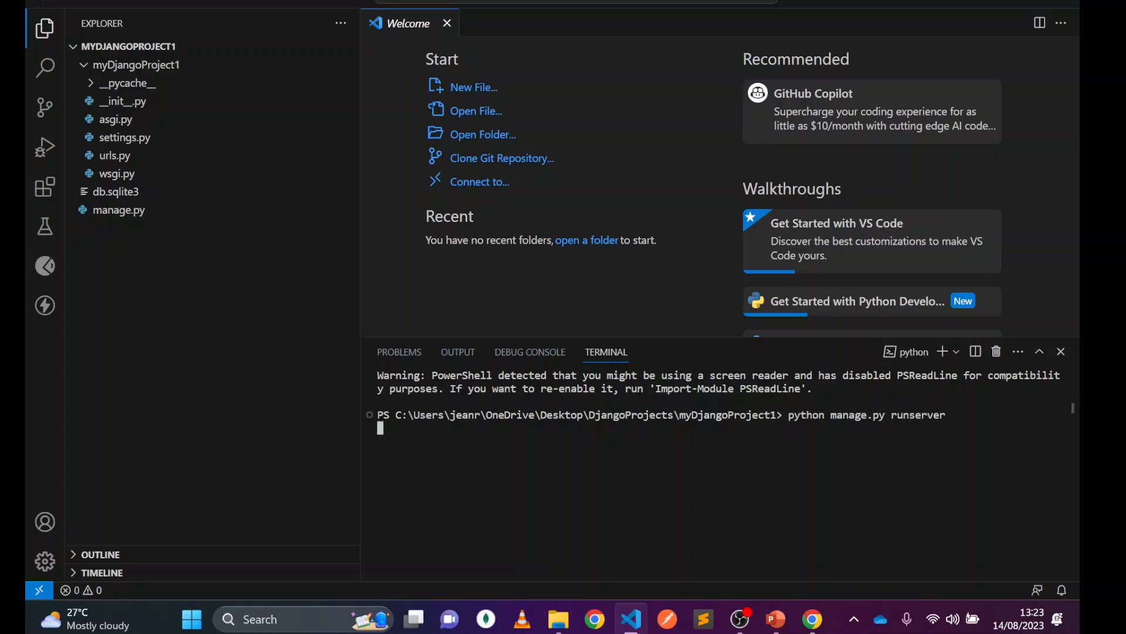
key("Enter")
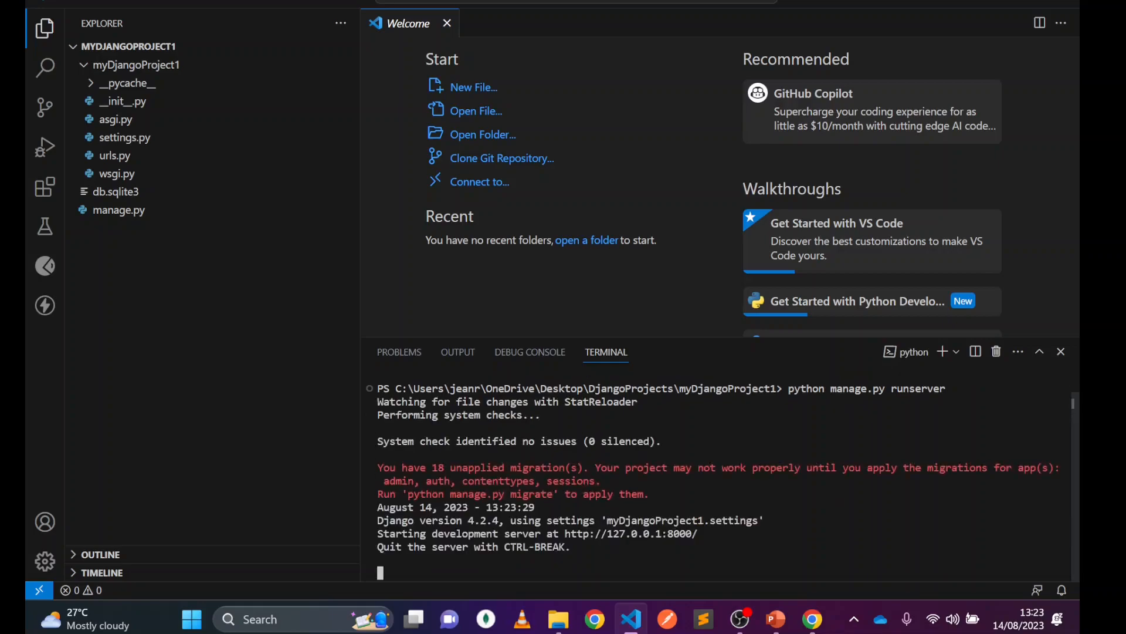
mouse_move(630, 534)
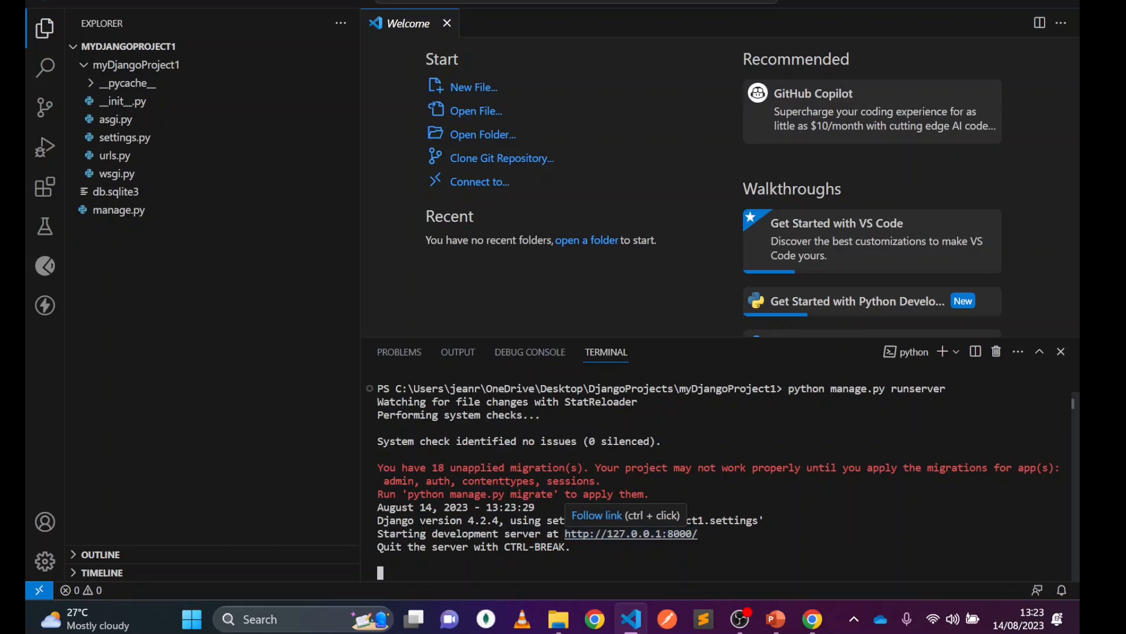
Step: Paste and go to 127.0.0.1:8000 in Chrome and highlight the success heading
left_click(810, 618)
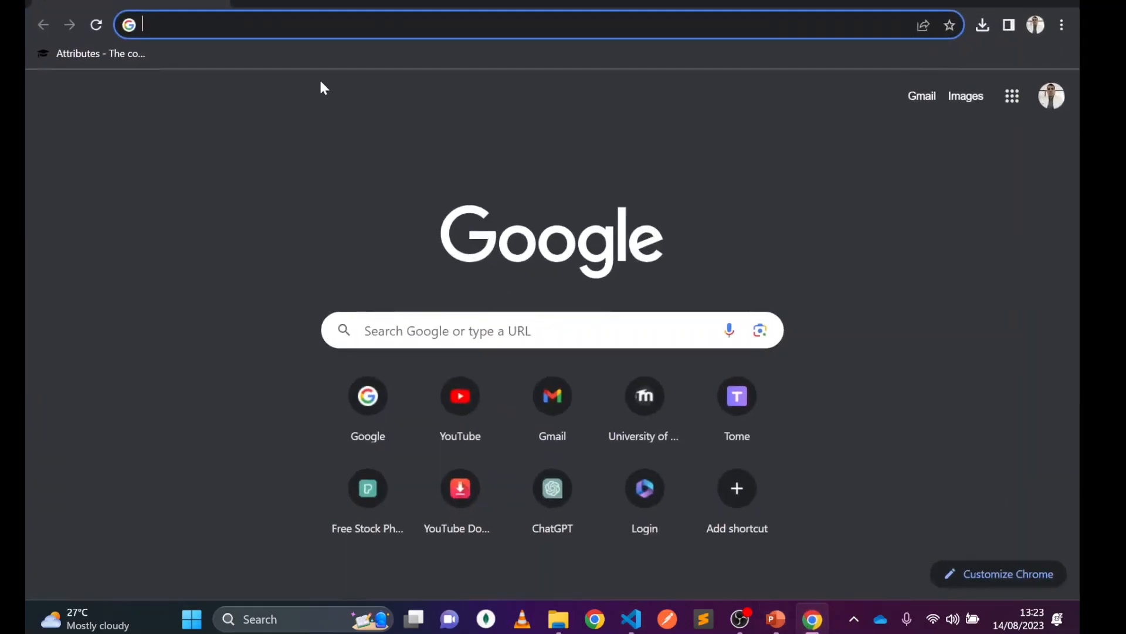
right_click(288, 25)
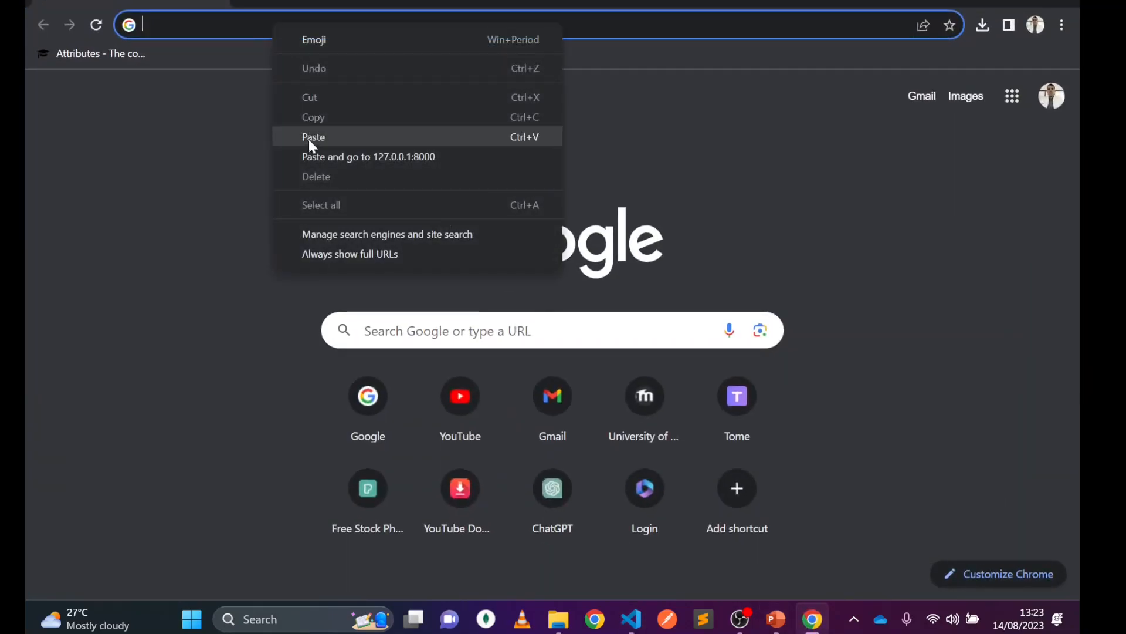
left_click(367, 156)
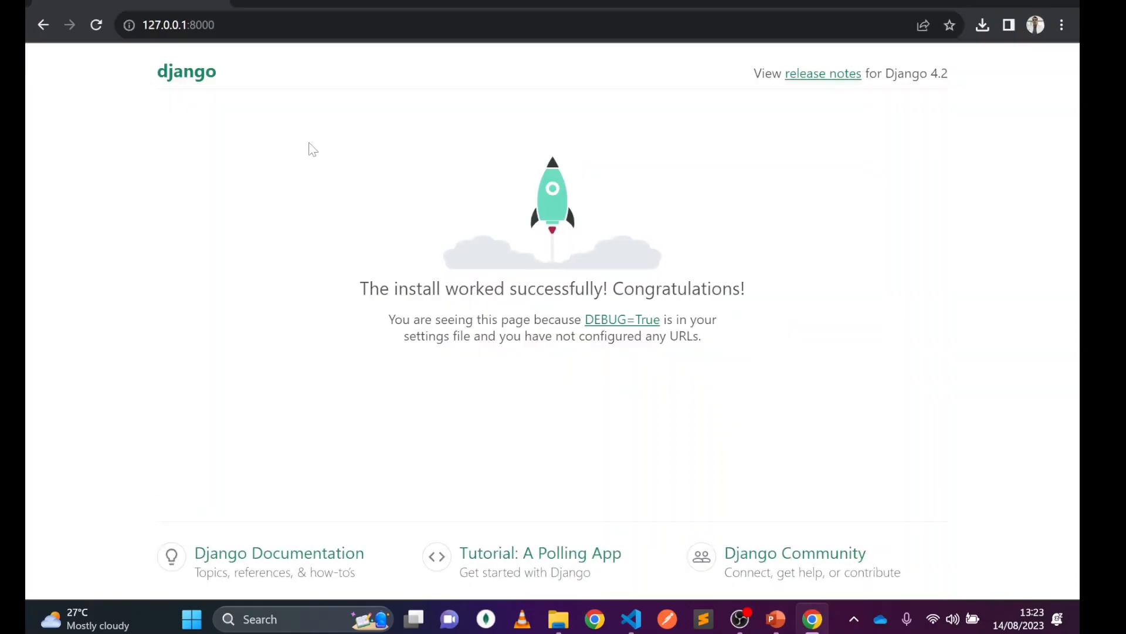
left_click_drag(359, 288, 726, 288)
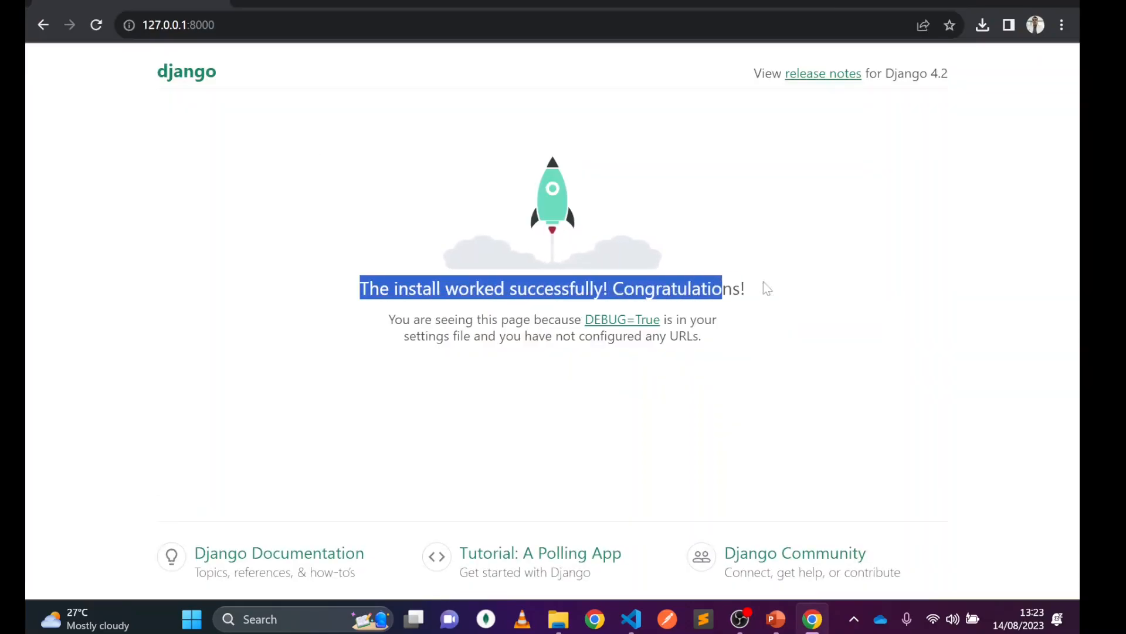
left_click(630, 619)
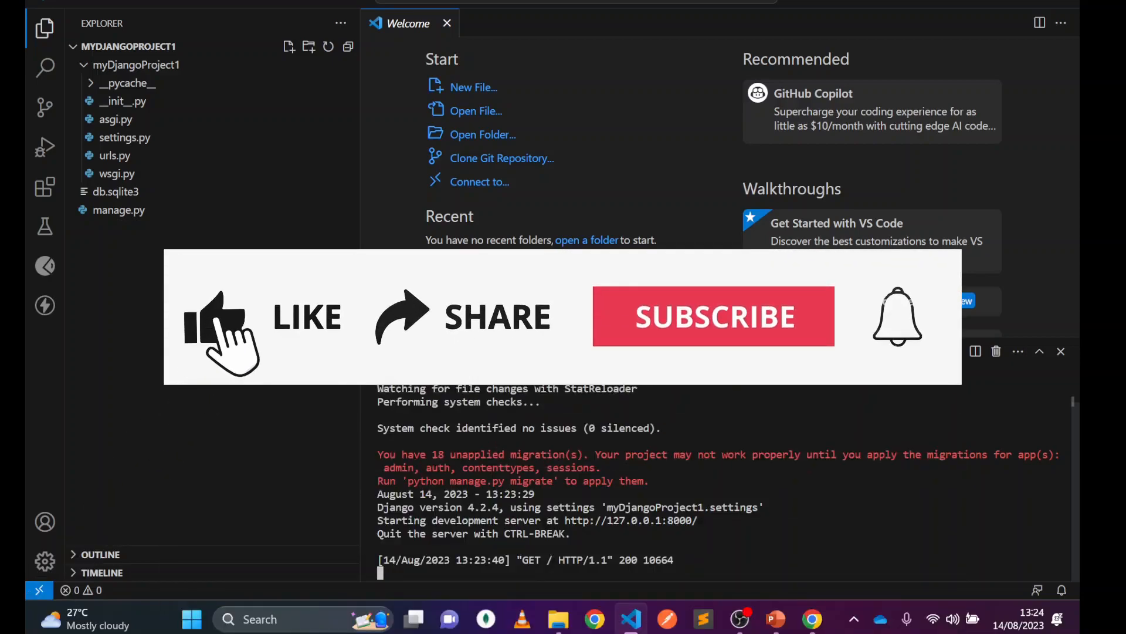
Step: Switch back to VS Code to view the GET / 200 runserver log
left_click(215, 317)
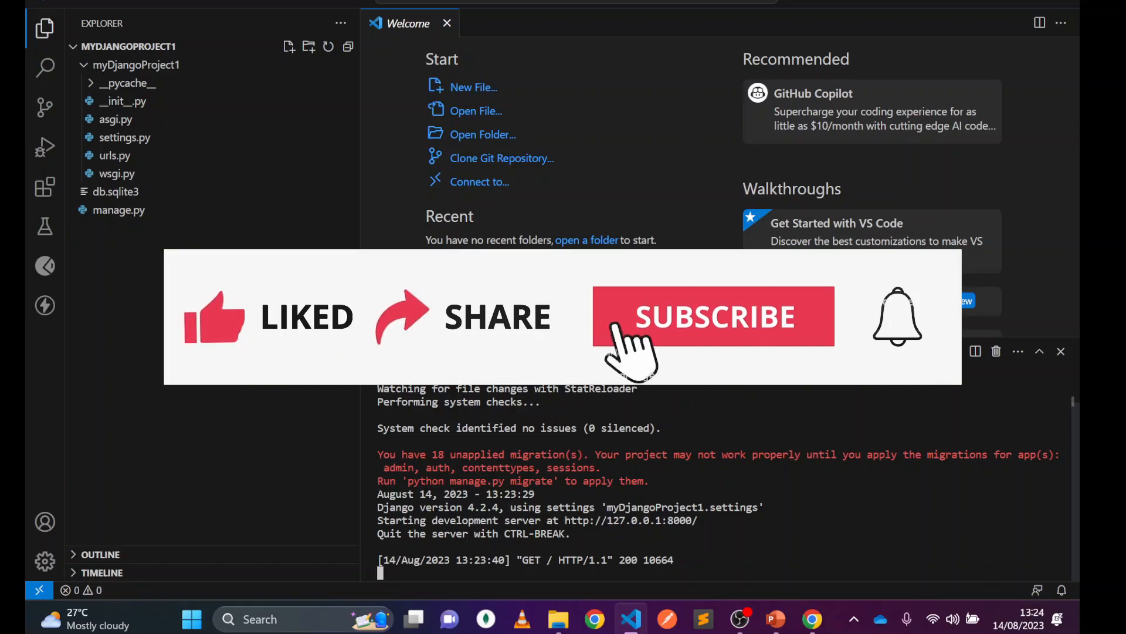
left_click(713, 316)
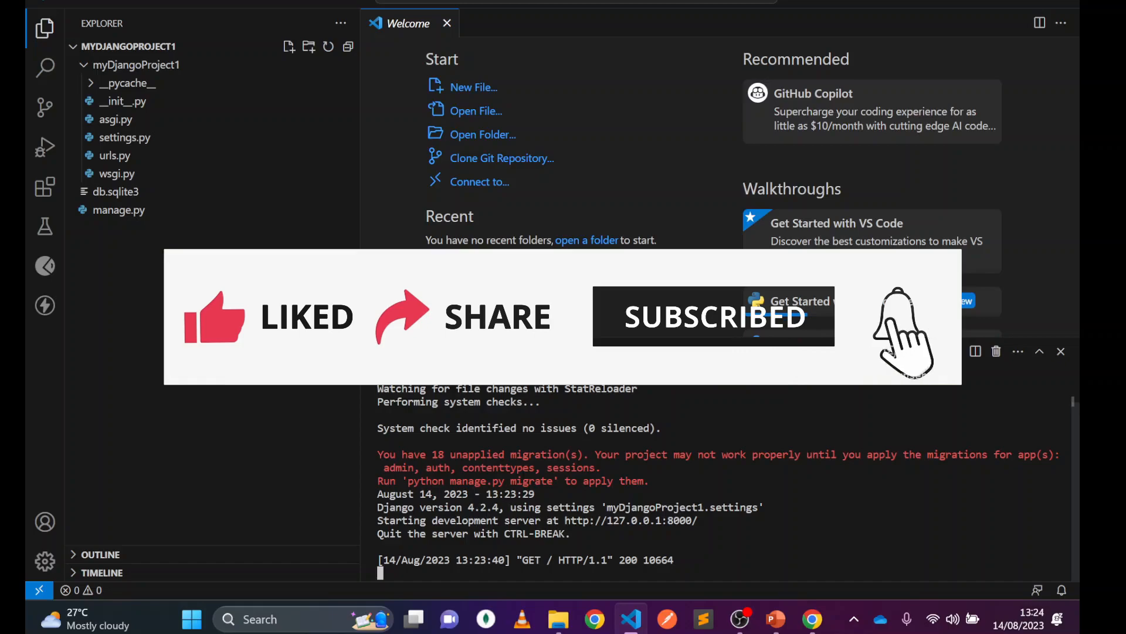